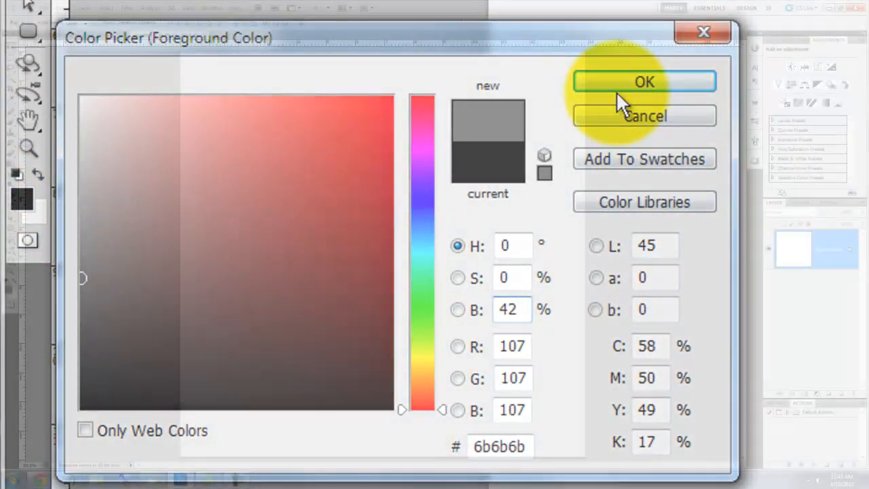
Confirm gray 6b6b6b in the Color Picker for filling the Background layer.
left_click(644, 81)
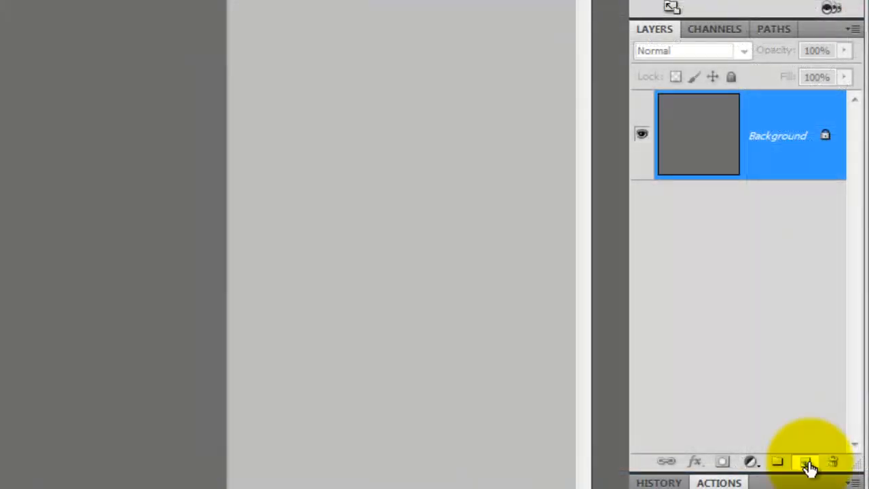
Add a new Layer 1 above the Background and fill it solid white.
left_click(805, 462)
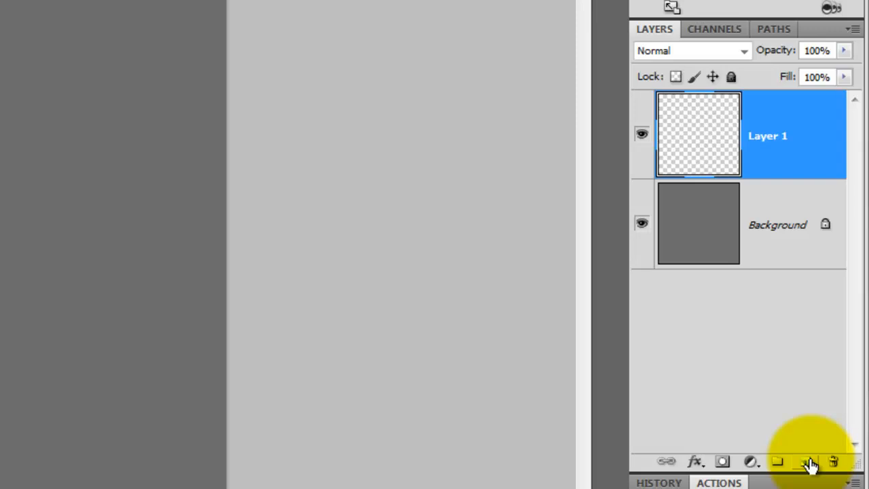
key("ctrl+delete")
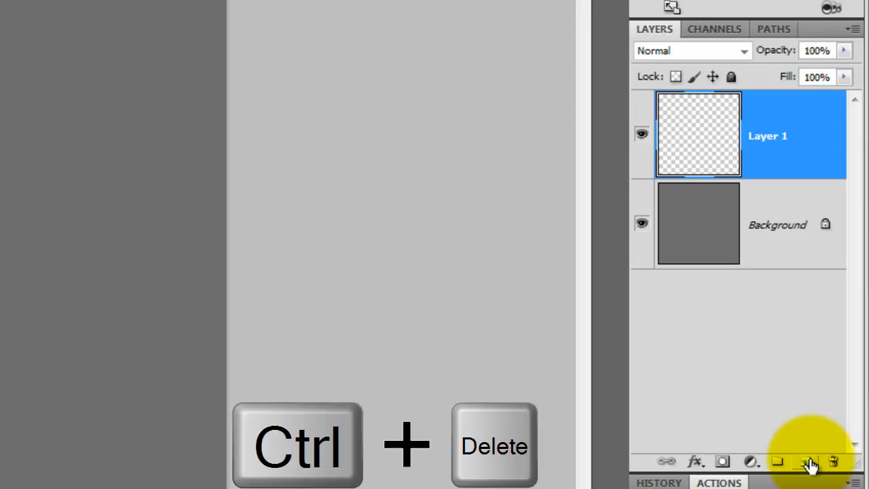
key("ctrl+Delete")
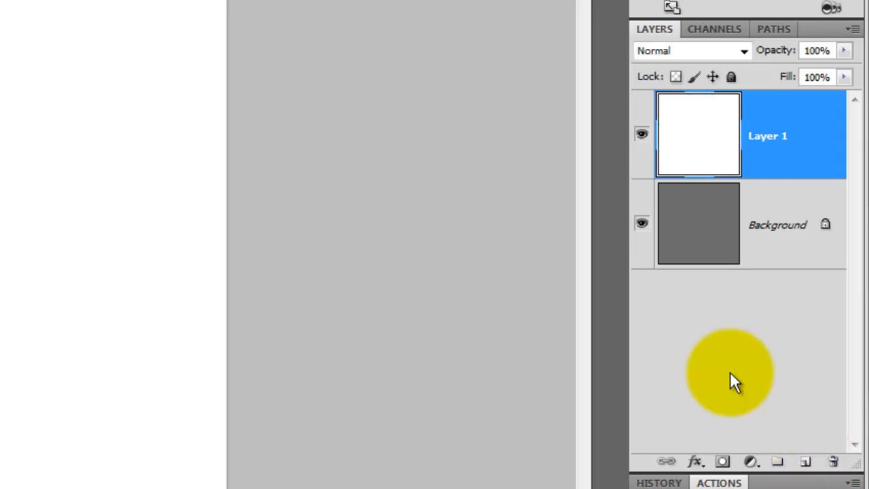
left_click(242, 25)
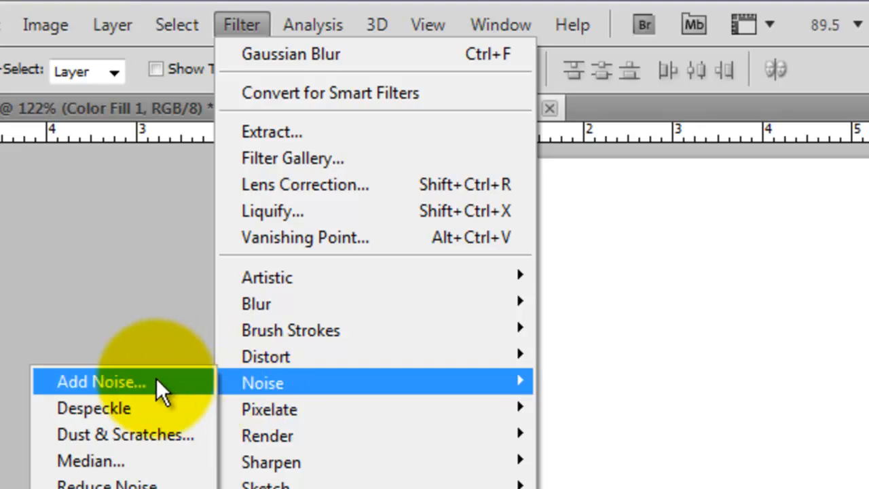
Apply Add Noise to the white layer, then soften it with a small Gaussian Blur.
left_click(101, 380)
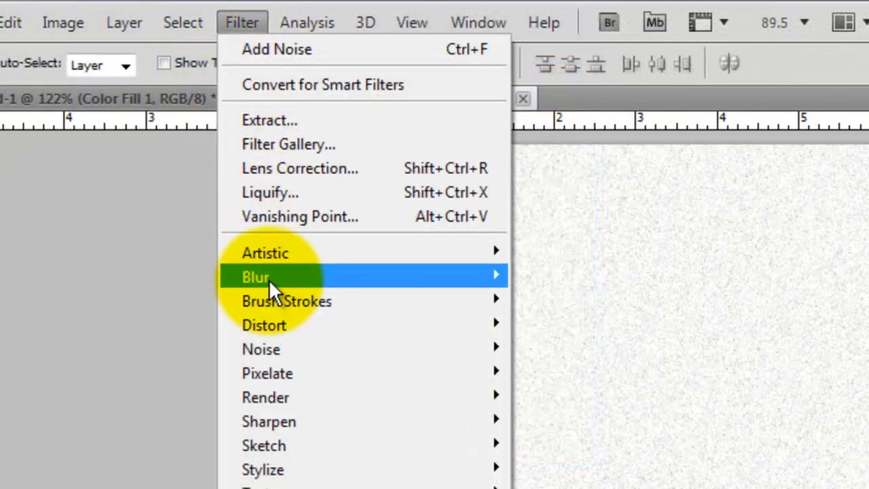
left_click(148, 372)
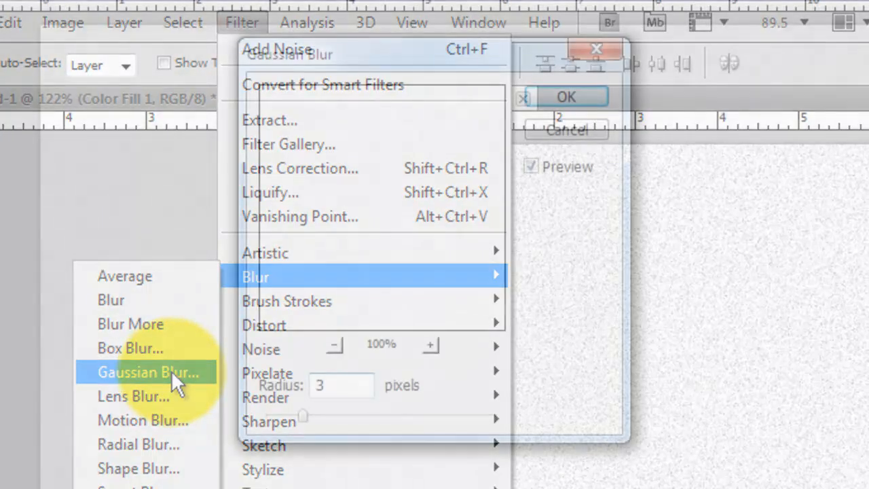
left_click(148, 372)
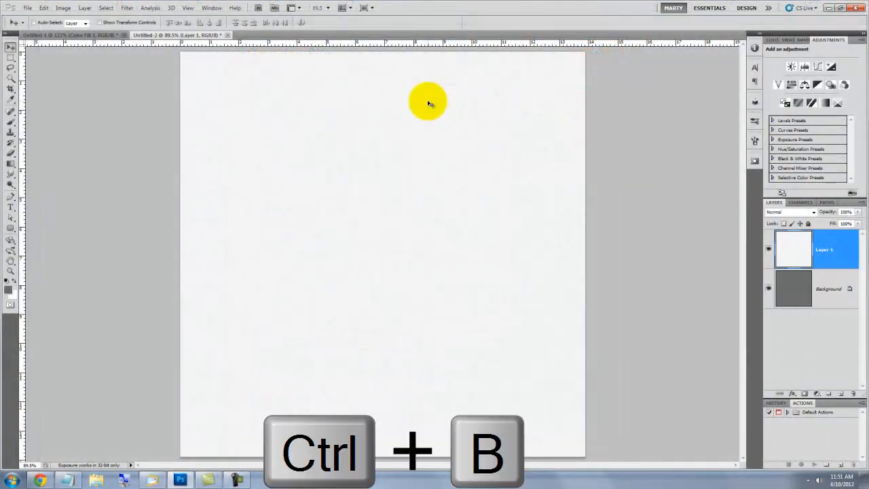
Warm the noisy paper toward red and yellow with Color Balance midtones.
key("ctrl+b")
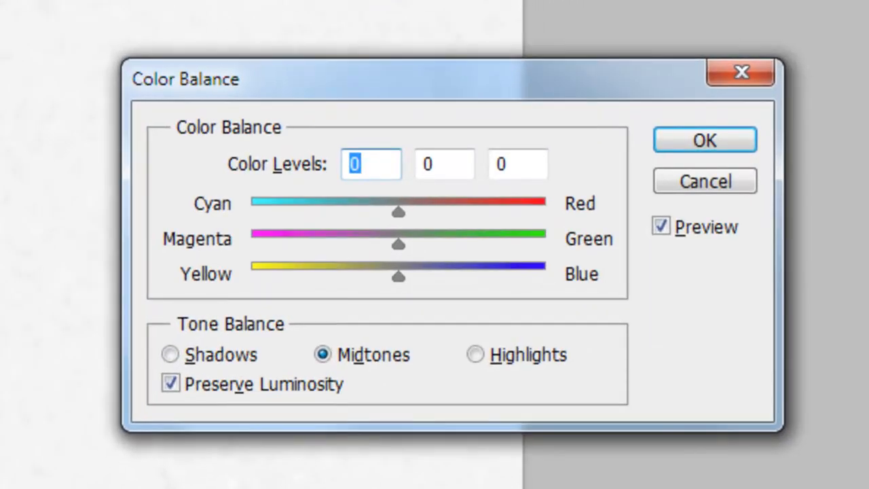
left_click_drag(399, 277, 323, 277)
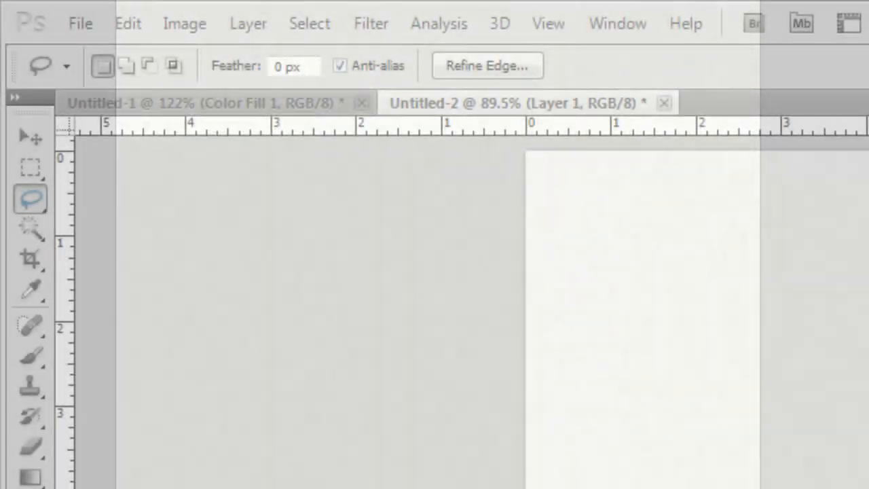
Start a rough diagonal Lasso selection for the tear line across the paper.
left_click(29, 198)
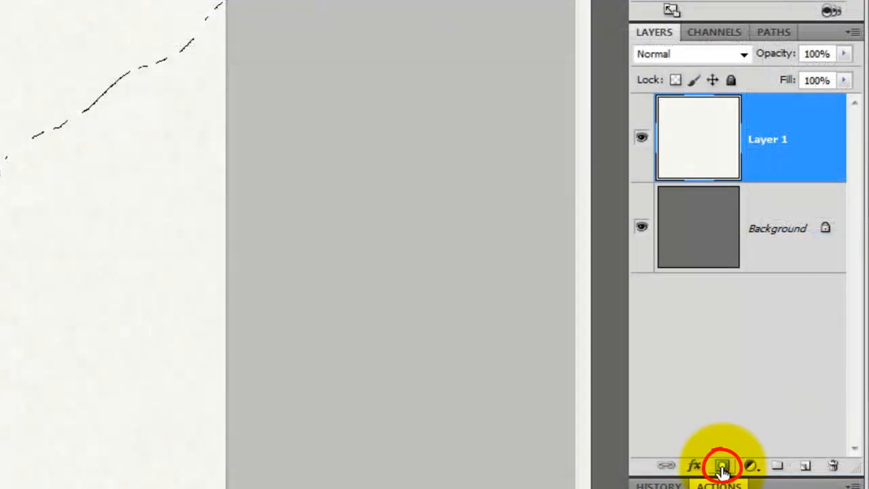
Turn the selection into a layer mask and roughen its edge with the Spatter filter.
left_click(723, 464)
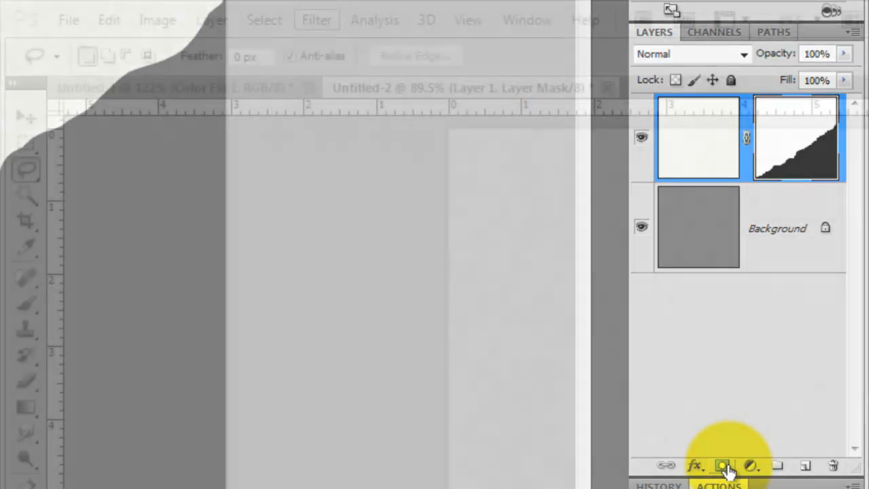
left_click(316, 20)
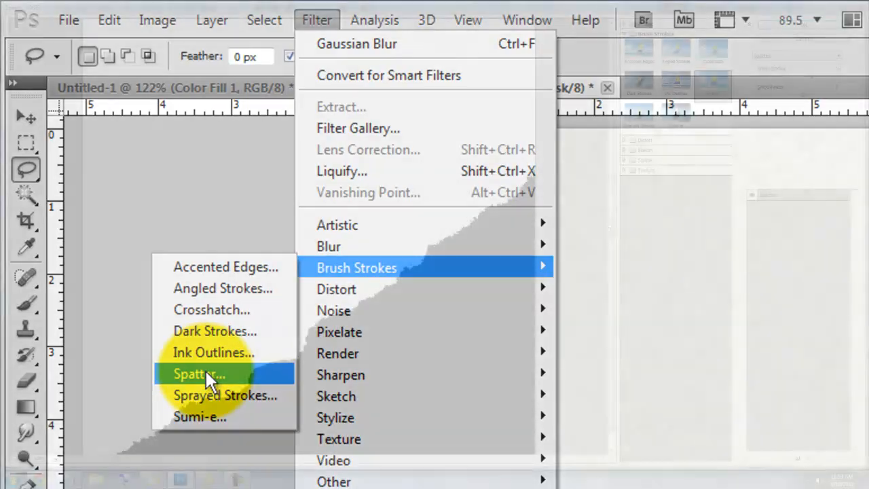
left_click(197, 373)
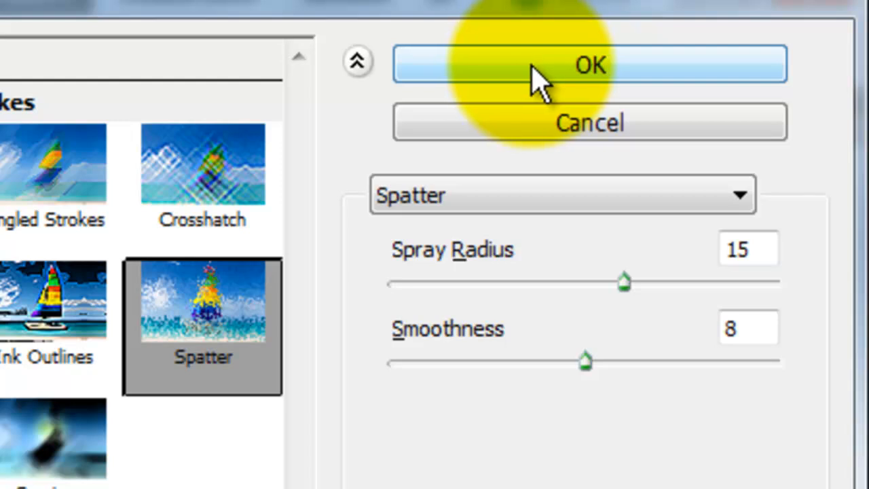
left_click(590, 64)
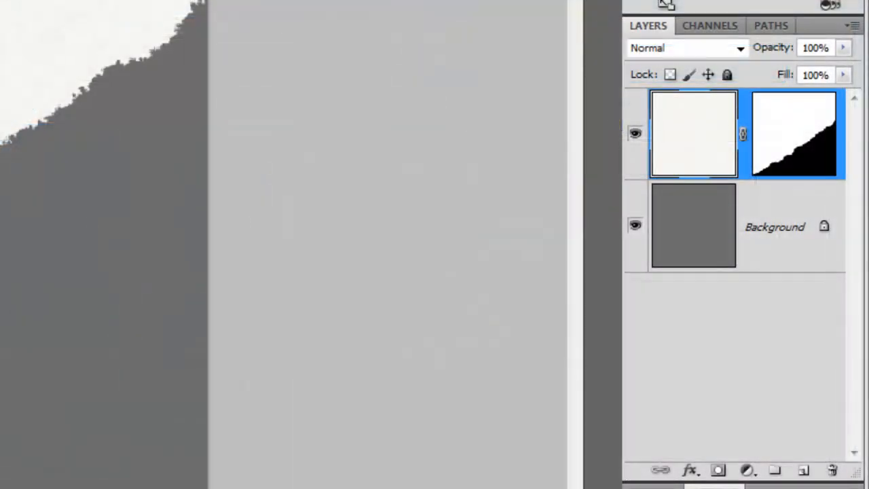
Duplicate the torn paper layer and darken the copy with Levels: midtones 0.61, output white 244.
key("ctrl+j")
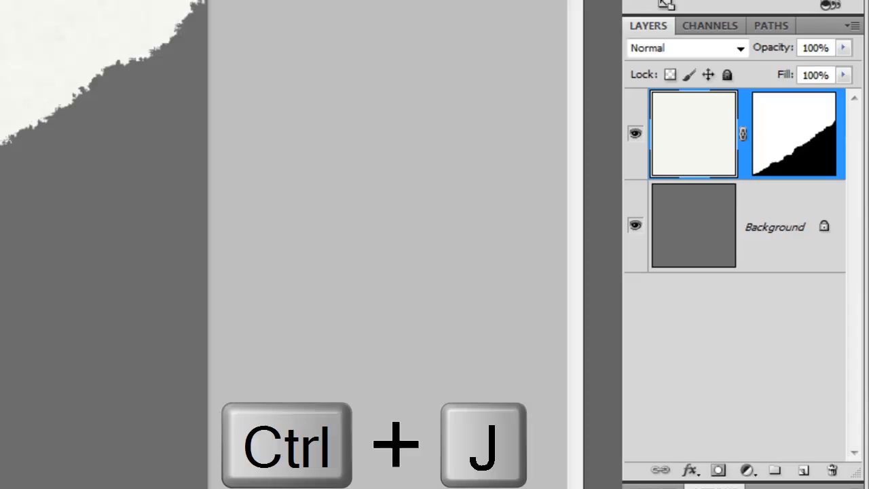
key("ctrl+j")
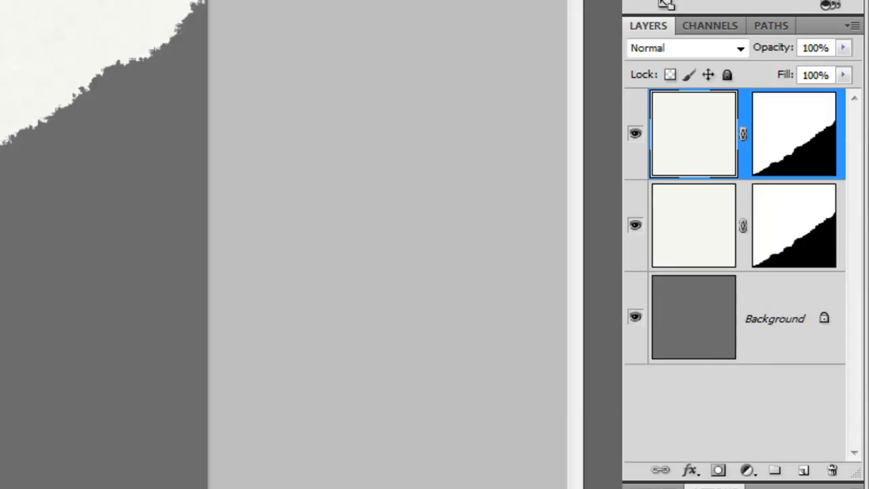
key("ctrl+l")
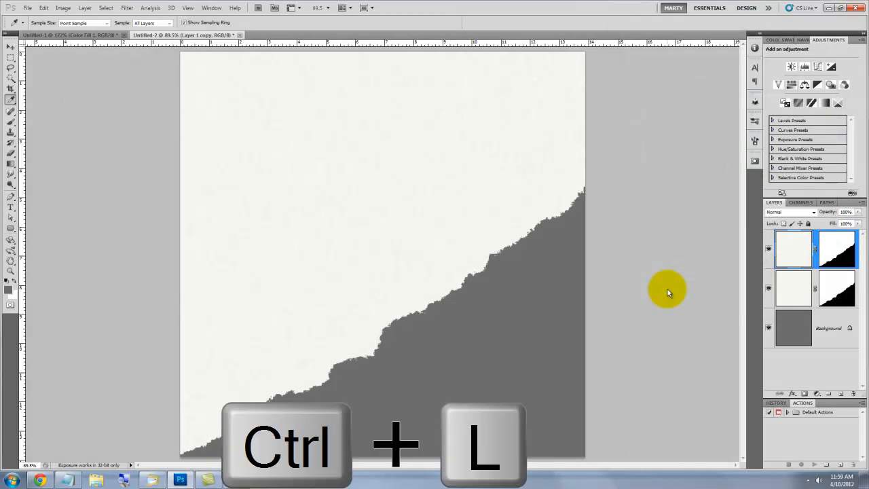
key("ctrl+l")
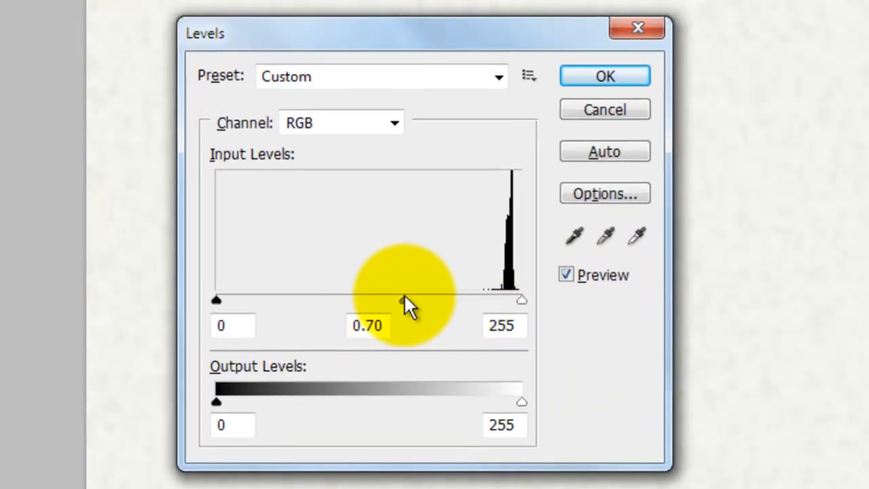
left_click_drag(404, 301, 417, 300)
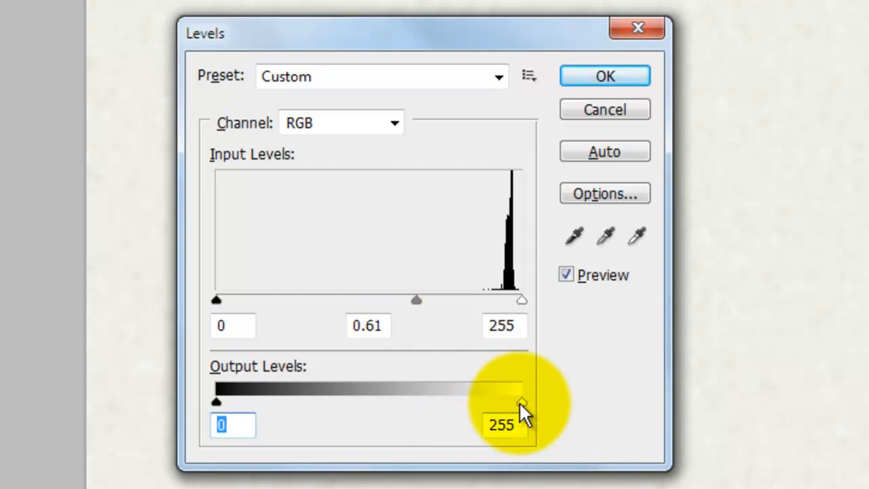
left_click_drag(521, 402, 509, 402)
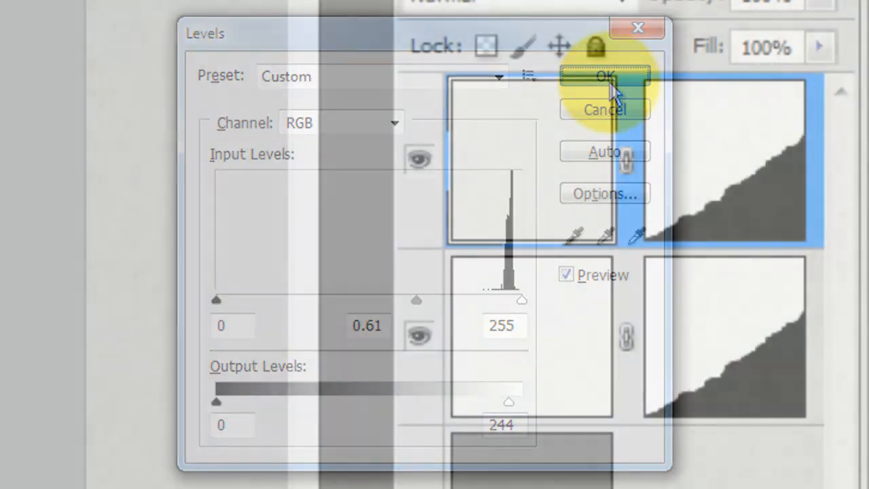
left_click(603, 74)
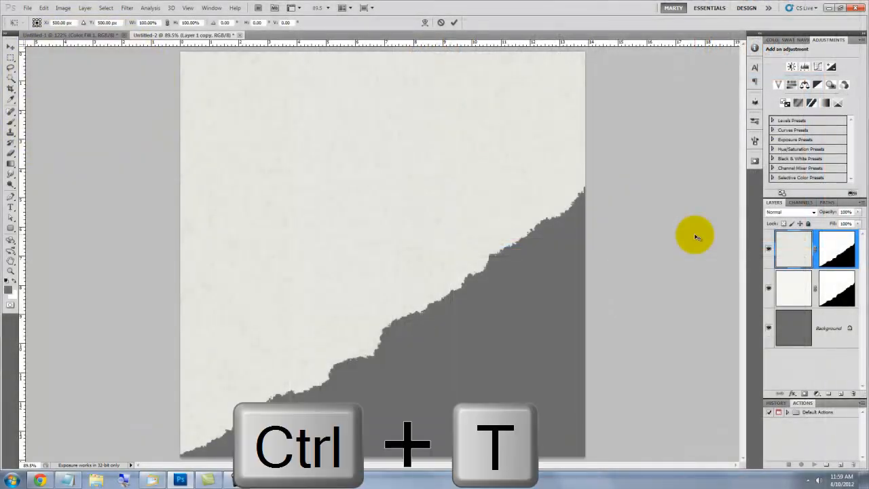
Free Transform the top paper copy so its torn edge sits offset from the layer below.
key("ctrl+t")
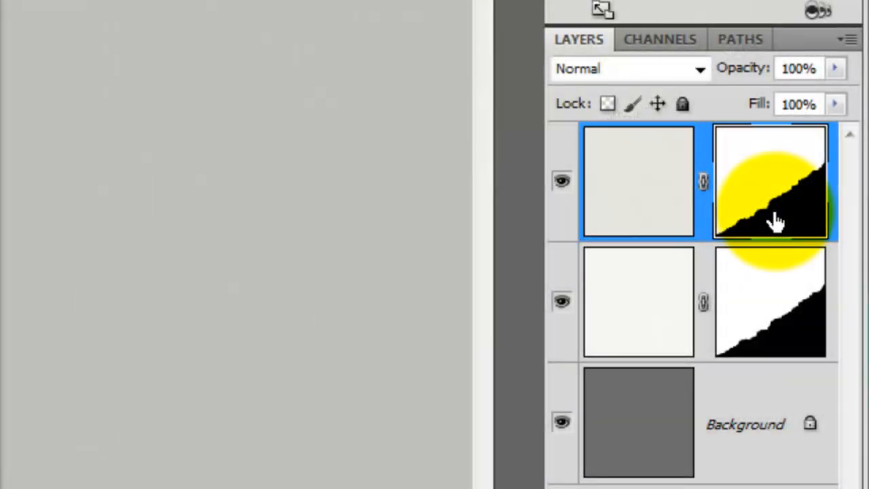
Apply a 1 px Gaussian Blur to the lower paper layer's mask edge.
left_click(386, 25)
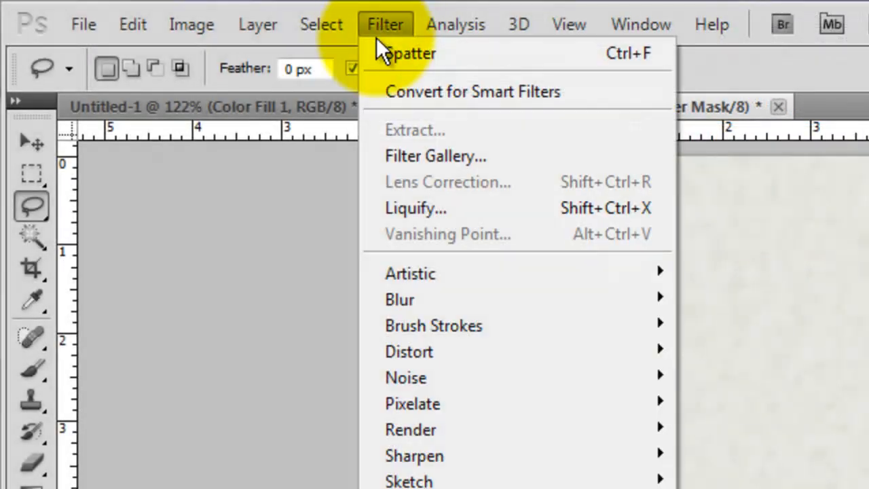
mouse_move(399, 299)
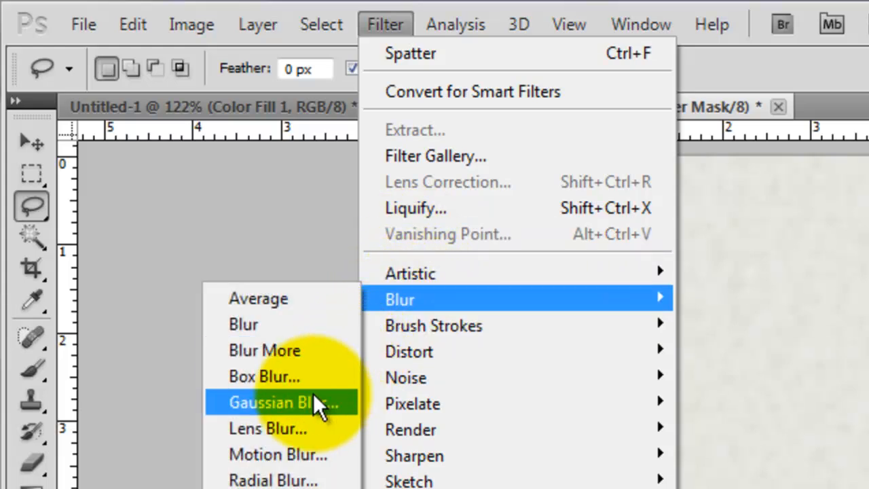
left_click(279, 402)
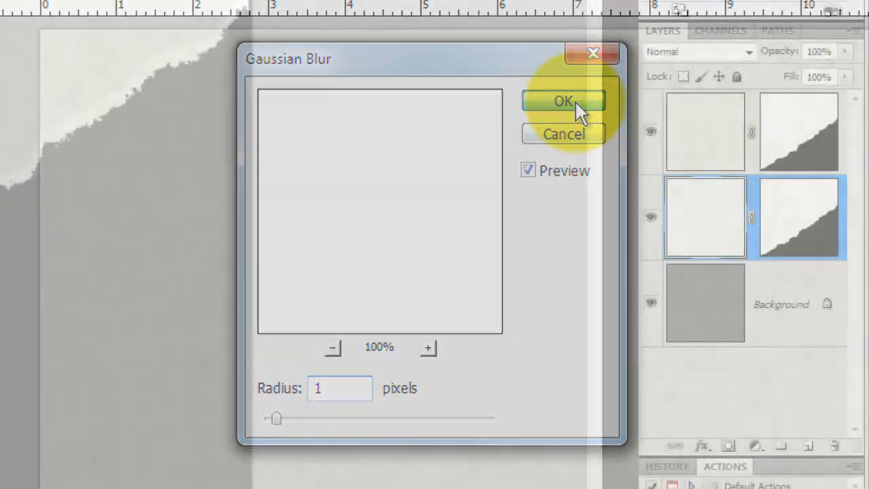
left_click(562, 100)
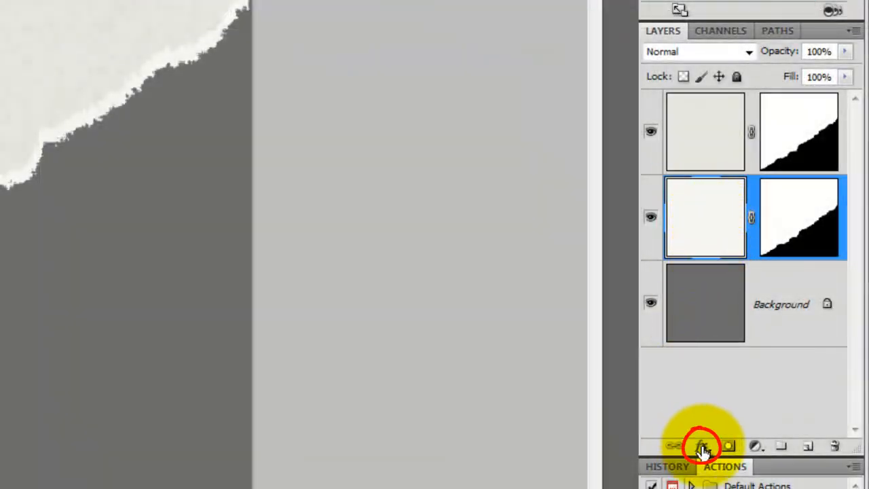
Give the lower paper layer a Drop Shadow at 30% opacity, distance 9 px, size 8 px.
left_click(703, 445)
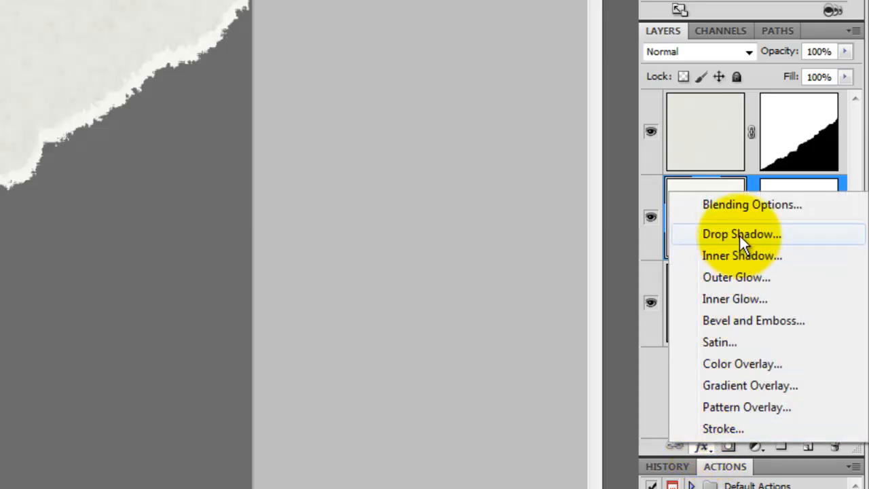
left_click(741, 233)
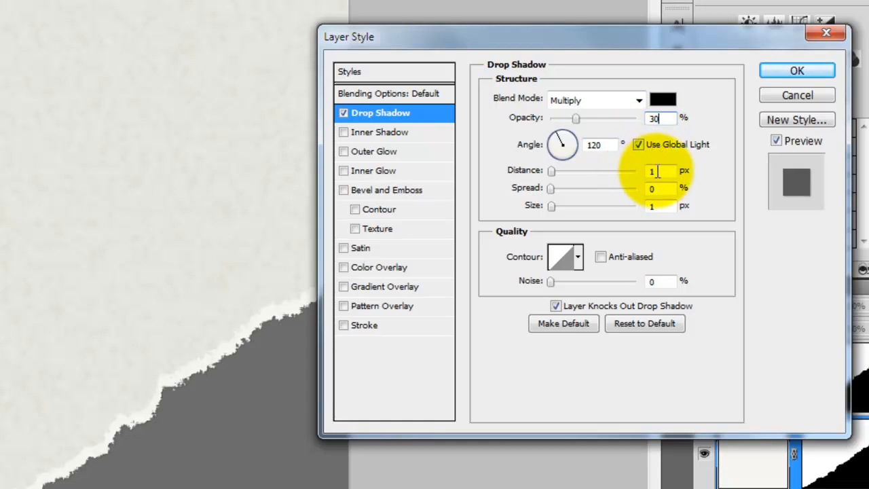
type("9")
left_click(660, 205)
type("8")
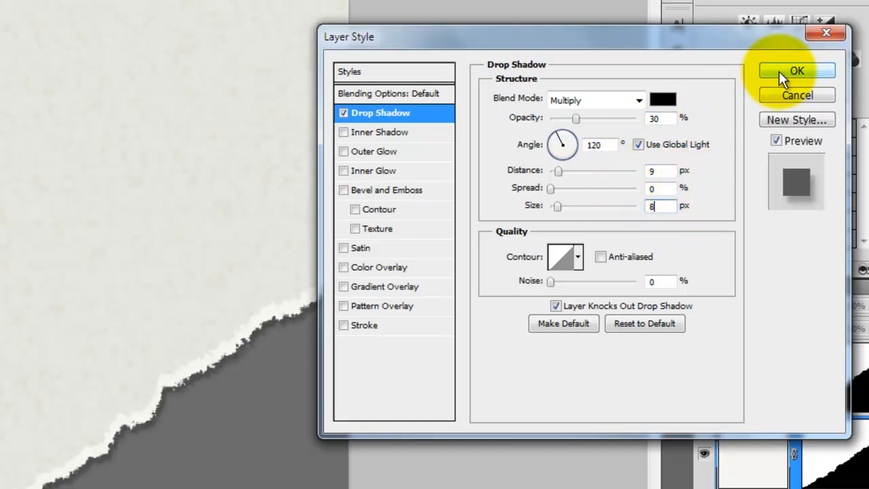
left_click(796, 70)
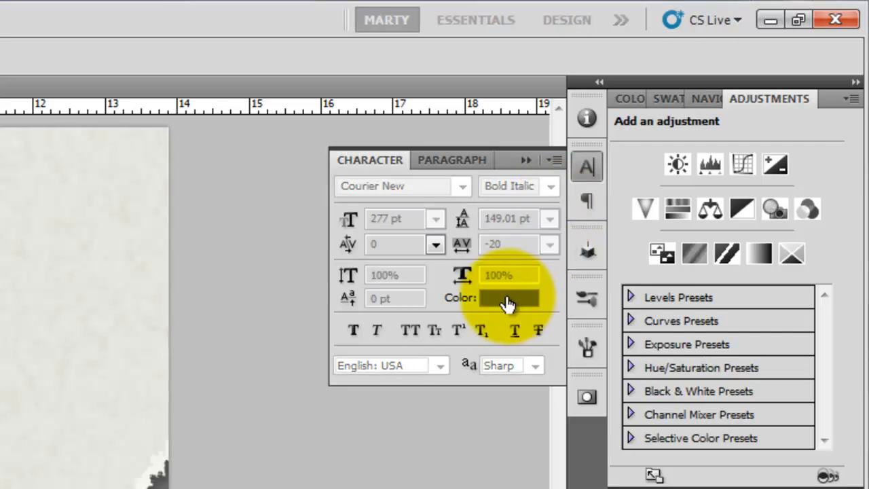
Set the text colour to black (#000000) for the bold italic Courier New 'Ri' label.
left_click(509, 297)
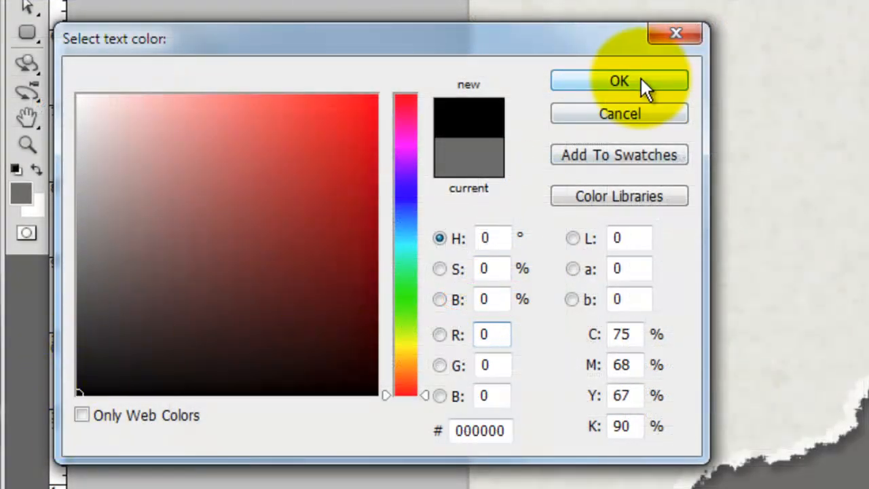
left_click(618, 80)
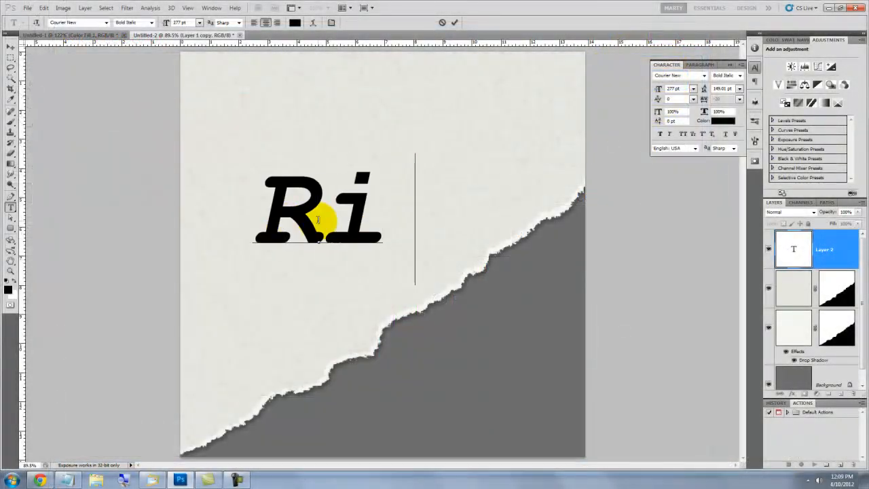